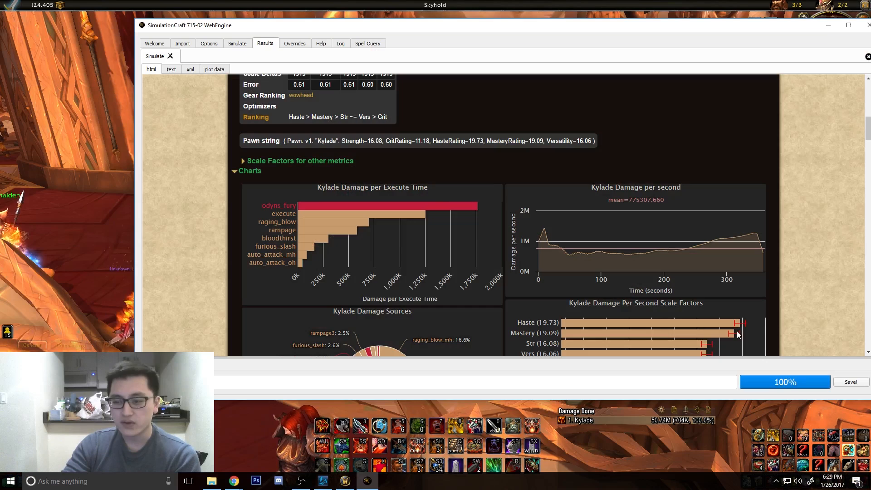
- View Pawn's Kylade scale weights: Strength 16.08, Crit 11.18, Mastery 19.09, Versatility 16.06
{"action": "left_click_drag", "start_coordinate": [242, 140], "coordinate": [354, 160]}
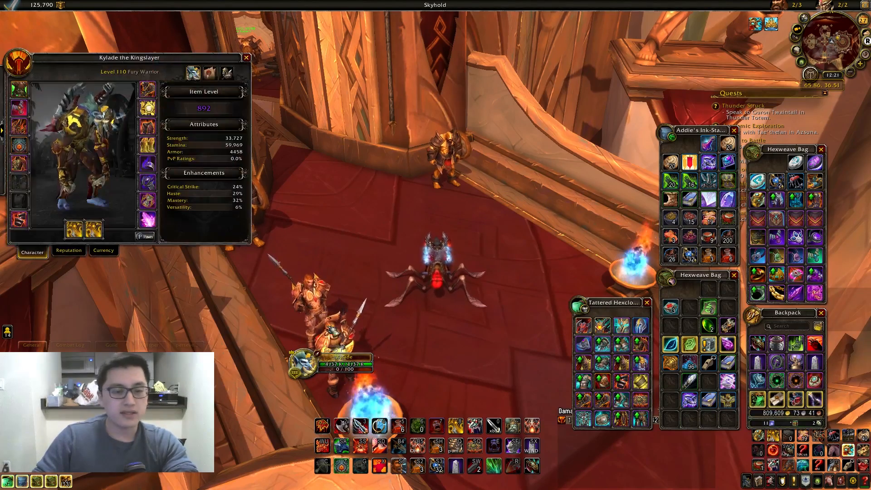
{"action": "left_click", "coordinate": [145, 236]}
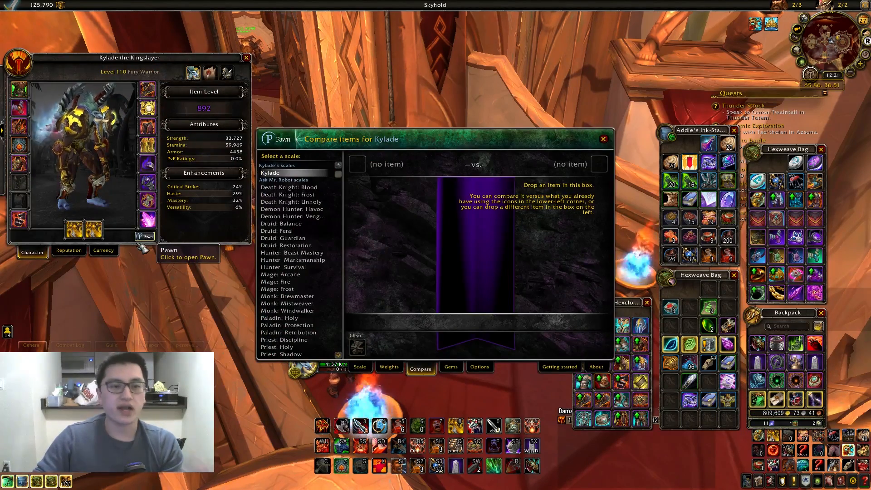
{"action": "left_click", "coordinate": [359, 366]}
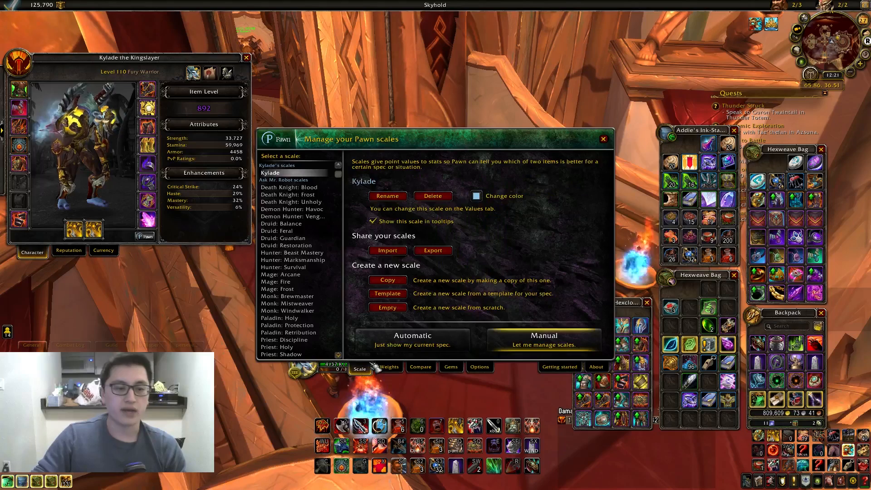
{"action": "left_click", "coordinate": [388, 367]}
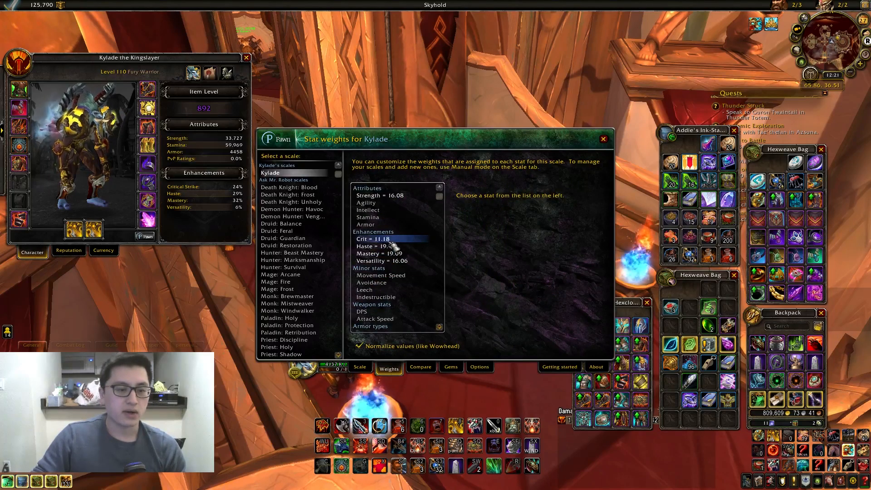
{"action": "left_click", "coordinate": [381, 245]}
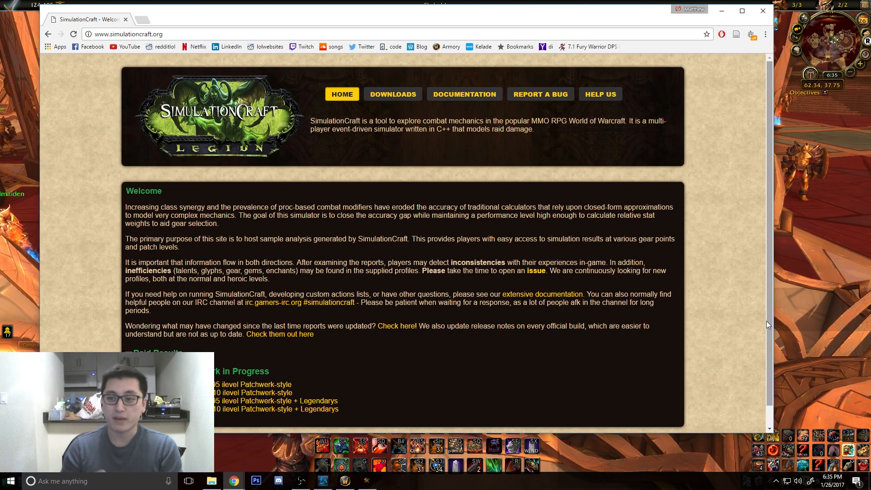
- Scroll simulationcraft.org and go to the downloads index of 715-02 Windows and Mac builds
{"action": "scroll", "scroll_direction": "down", "scroll_amount": 3}
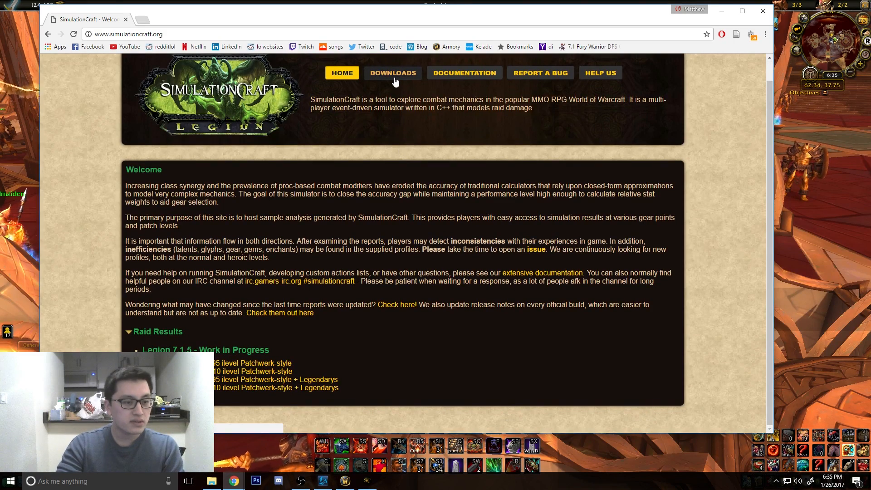
{"action": "left_click", "coordinate": [392, 72]}
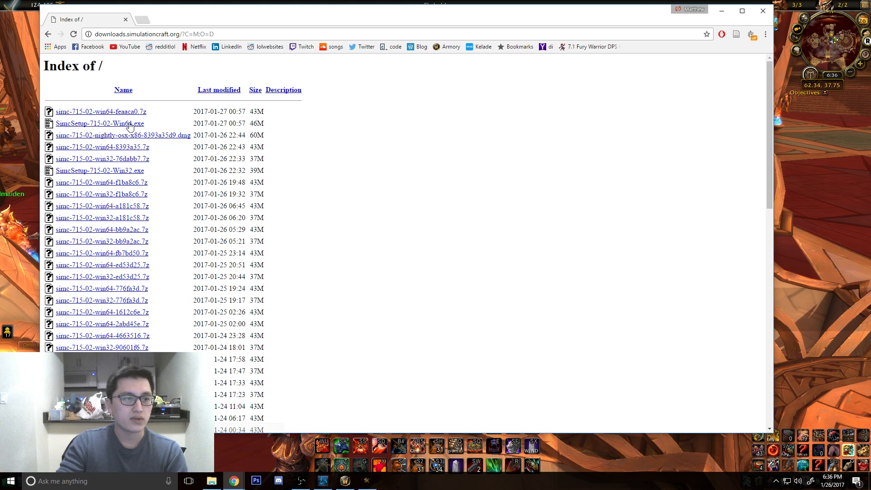
{"action": "mouse_move", "coordinate": [233, 121]}
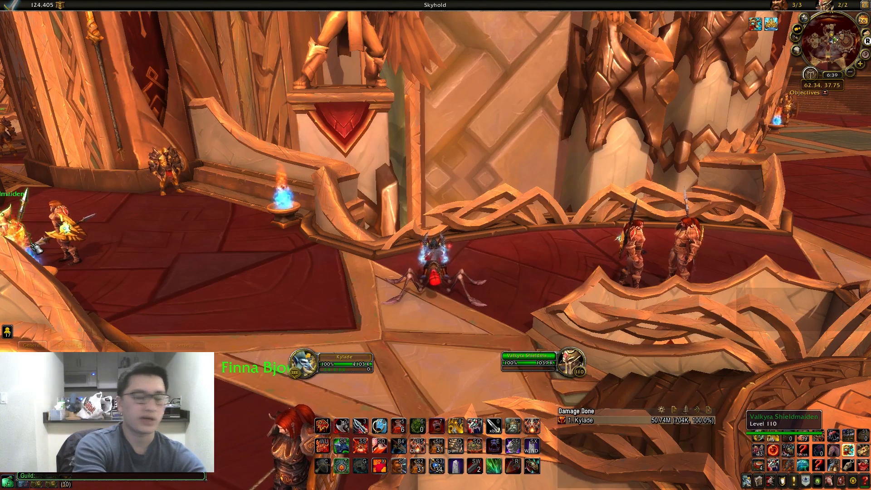
{"action": "type", "text": "/sim"}
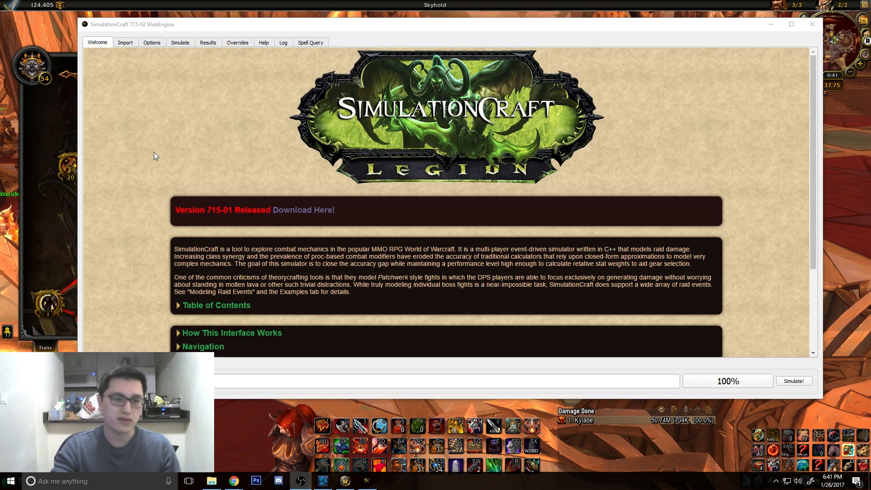
- Move from Welcome through Import to the Scaling options with five stat factors enabled
{"action": "scroll", "scroll_direction": "down", "scroll_amount": 3}
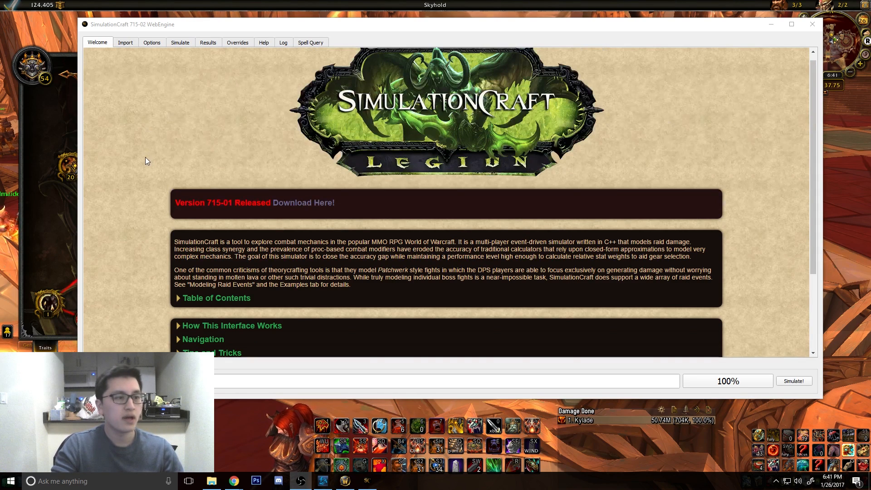
{"action": "left_click", "coordinate": [125, 42]}
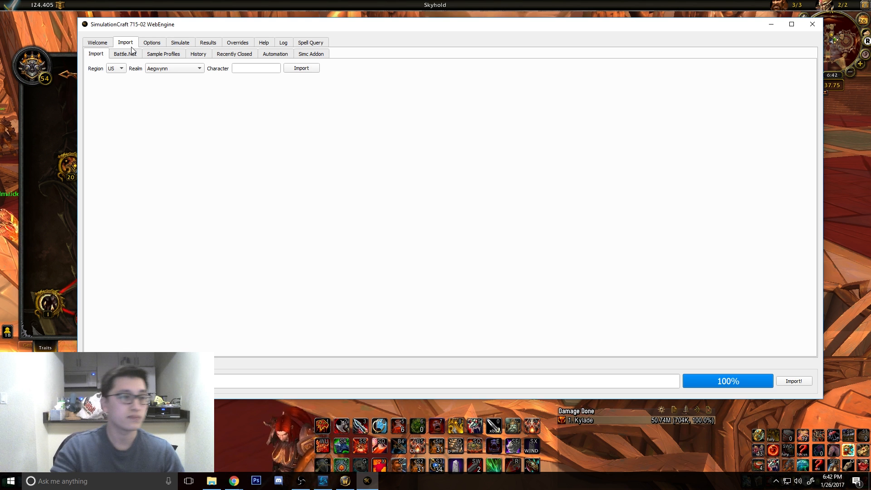
{"action": "left_click", "coordinate": [151, 42]}
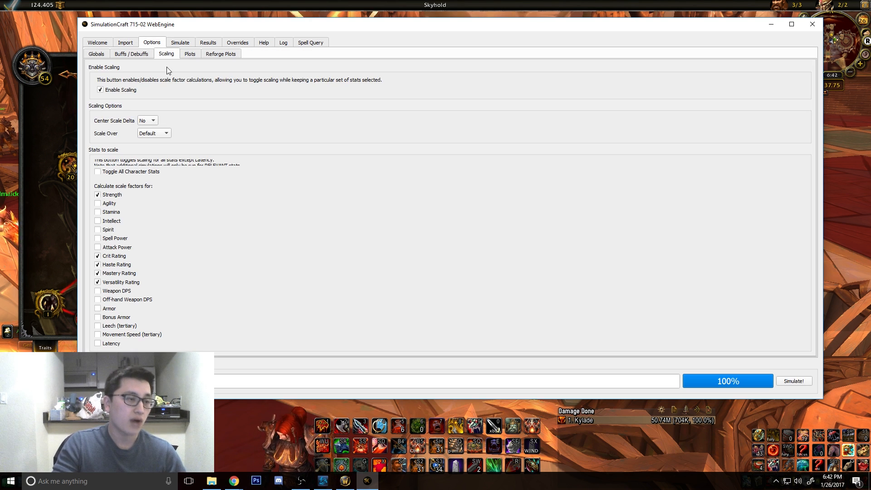
- Set Iterations to 10000 in the Globals options, with 300-second Patchwerk fights
{"action": "left_click", "coordinate": [96, 53]}
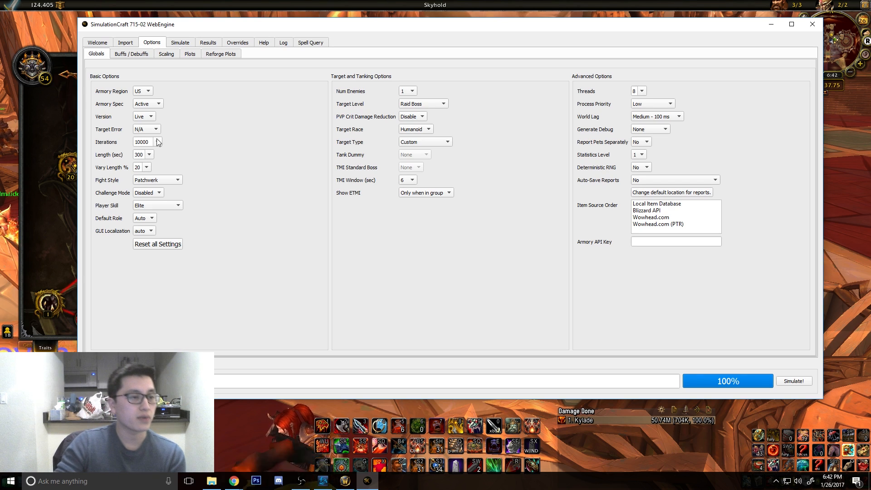
{"action": "left_click", "coordinate": [158, 142]}
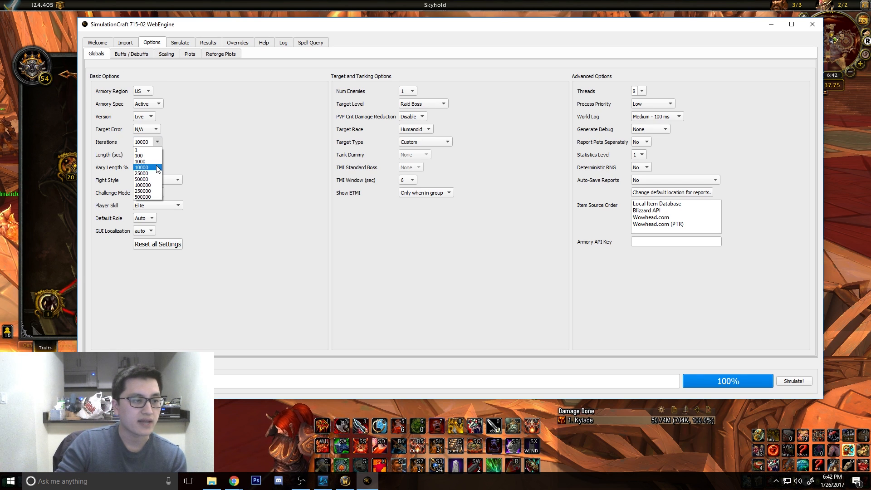
{"action": "left_click", "coordinate": [141, 168]}
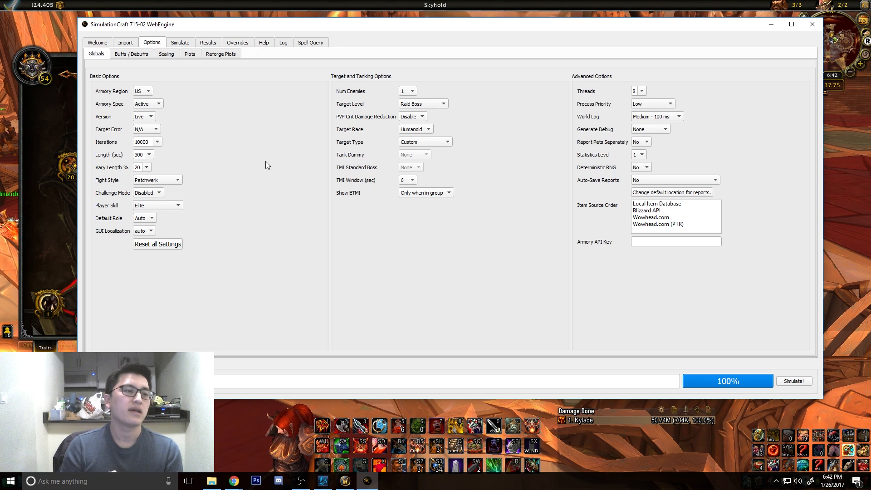
{"action": "mouse_move", "coordinate": [175, 163]}
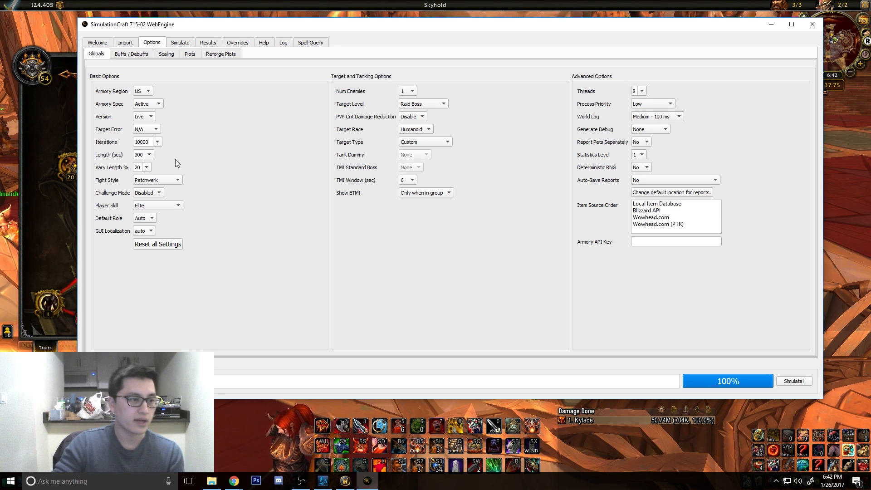
{"action": "left_click", "coordinate": [158, 141]}
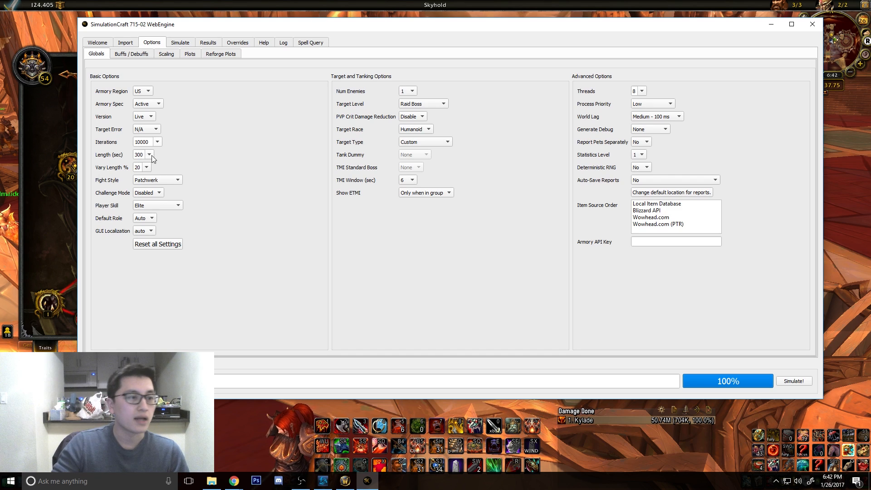
- Review the Globals settings (Patchwerk, 10000 iterations, 300 s, Raid Boss), then show Buffs / Debuffs
{"action": "left_click", "coordinate": [149, 155]}
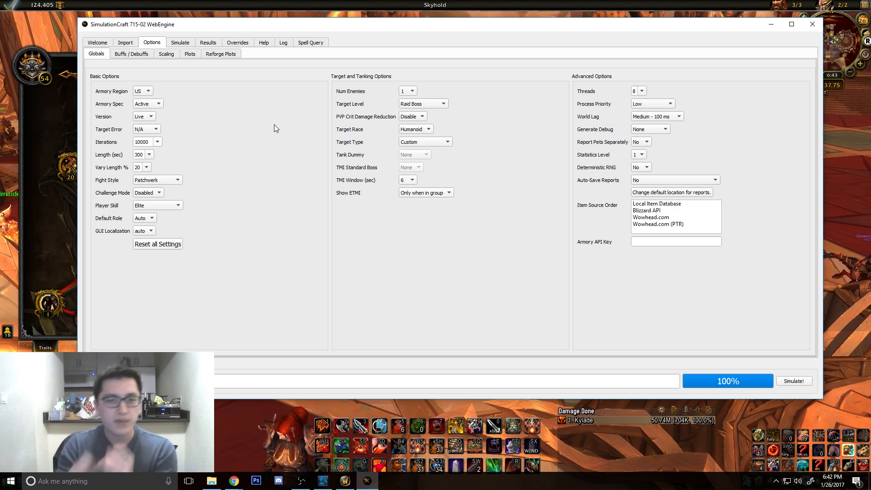
{"action": "mouse_move", "coordinate": [236, 158]}
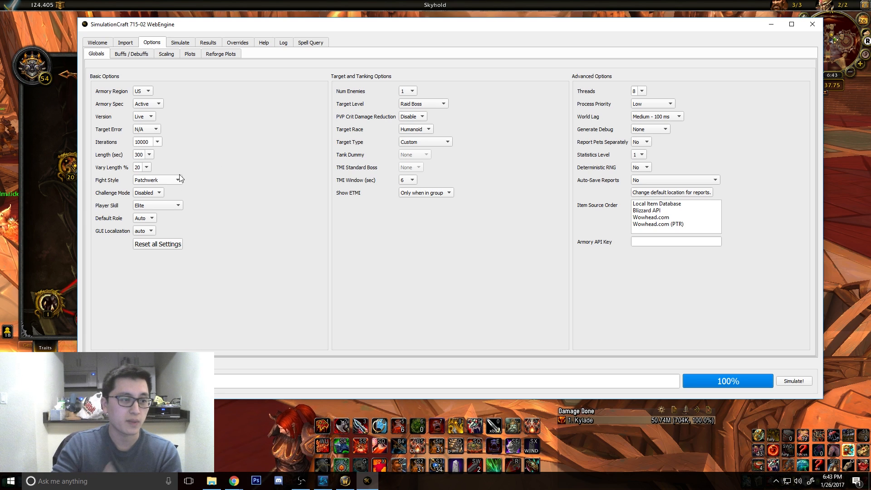
{"action": "mouse_move", "coordinate": [346, 92]}
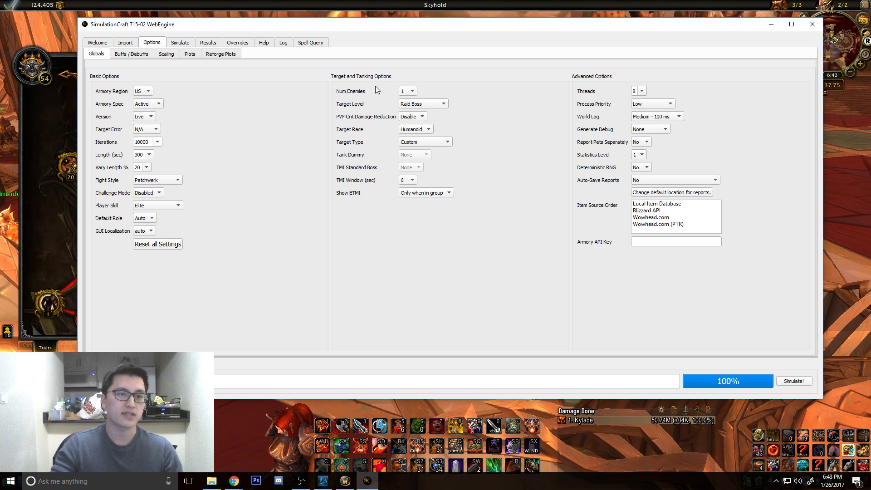
{"action": "mouse_move", "coordinate": [389, 99]}
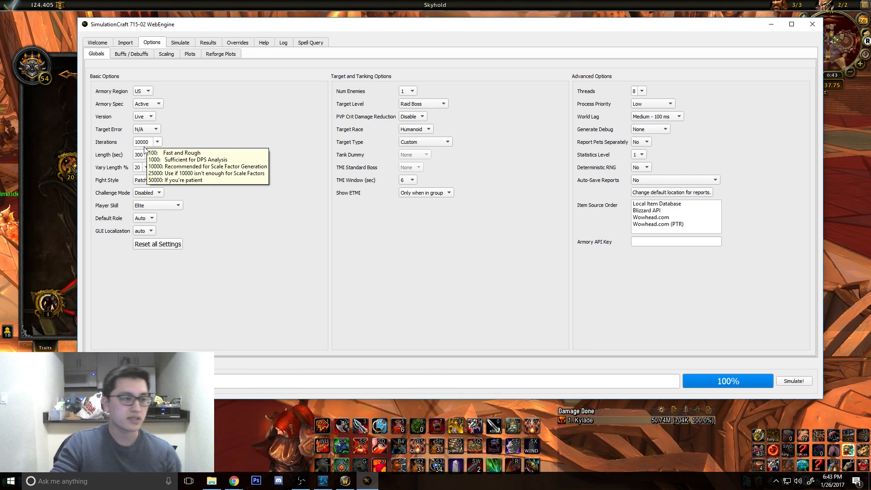
{"action": "mouse_move", "coordinate": [146, 180]}
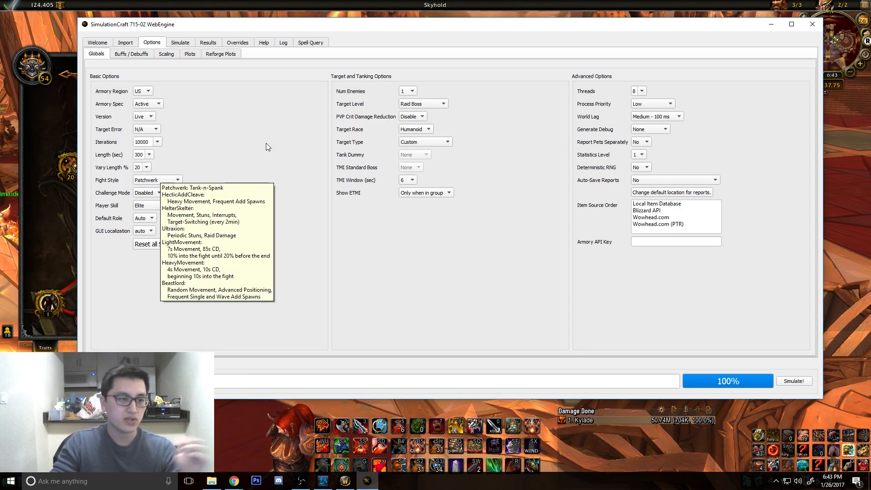
{"action": "mouse_move", "coordinate": [172, 165]}
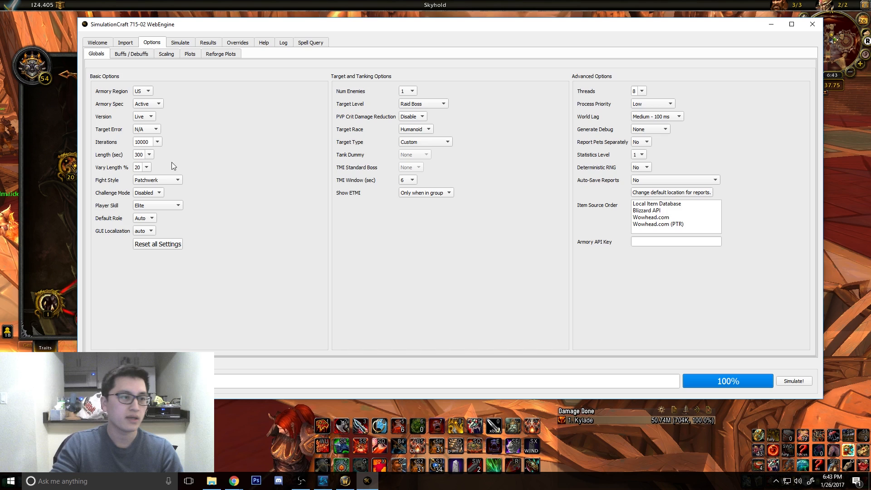
{"action": "left_click", "coordinate": [131, 53]}
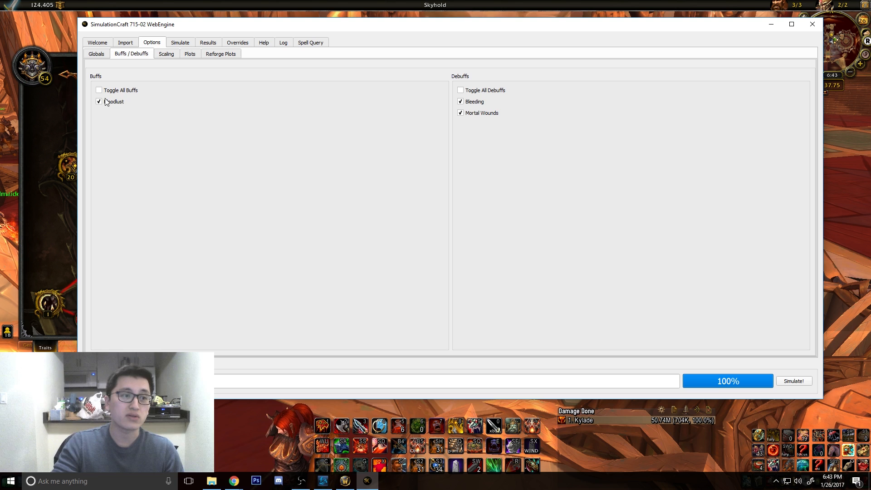
- Leave Bloodlust, Bleeding and Mortal Wounds enabled and return to the Scaling options
{"action": "left_click", "coordinate": [166, 53]}
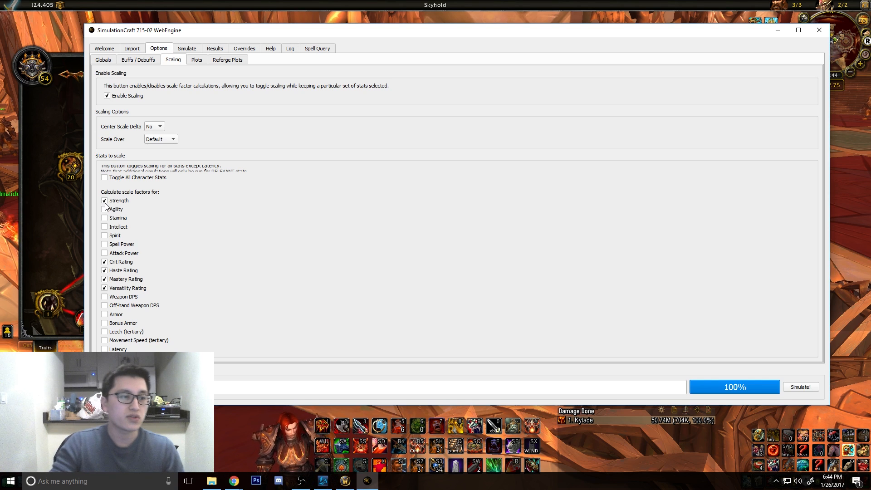
{"action": "mouse_move", "coordinate": [116, 209]}
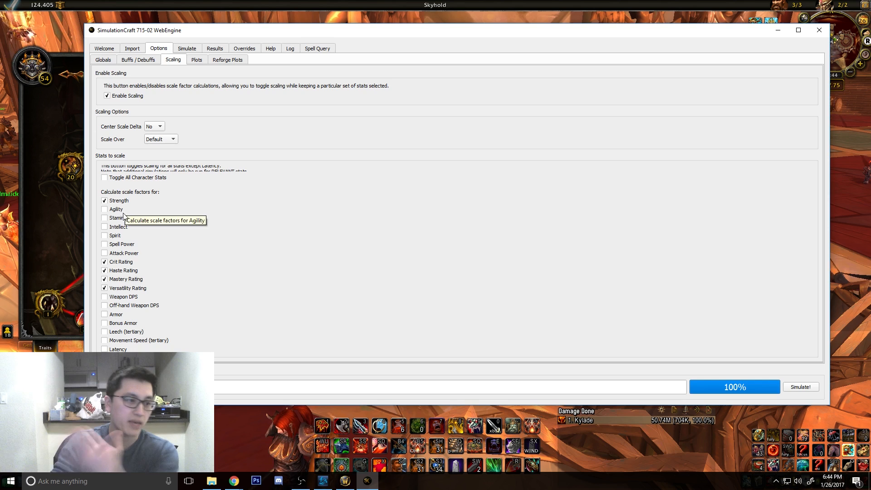
{"action": "mouse_move", "coordinate": [119, 262]}
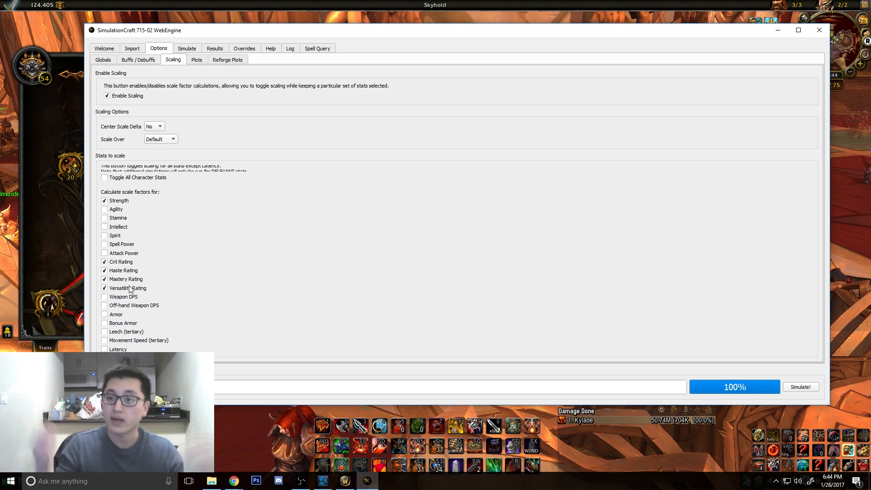
{"action": "mouse_move", "coordinate": [128, 288]}
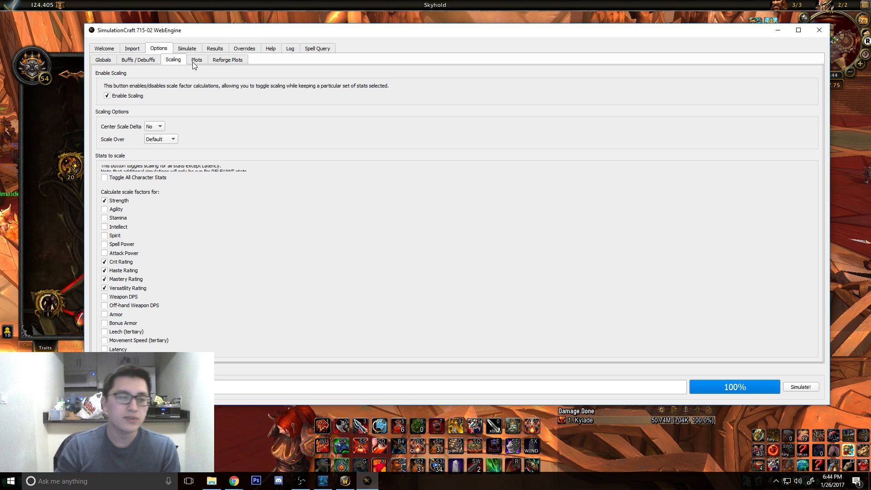
- Check the Plots and Reforge Plots options, then return to the Kylade profile on Simulate
{"action": "left_click", "coordinate": [197, 59]}
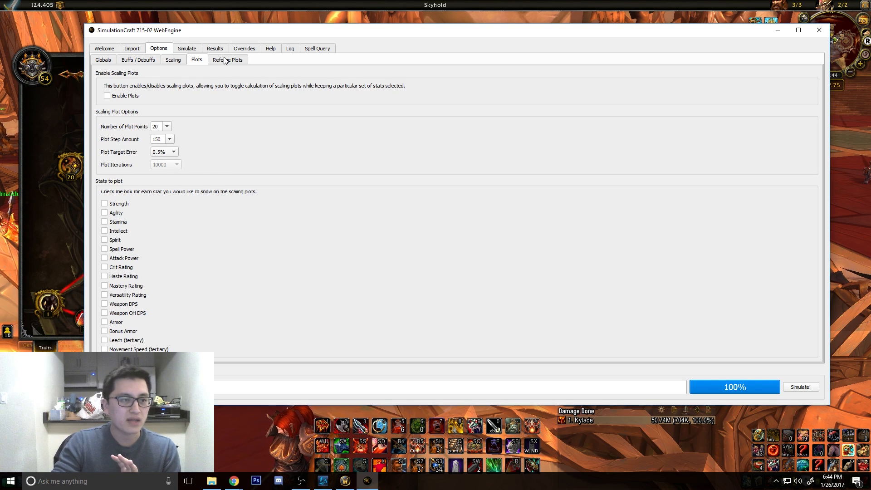
{"action": "left_click", "coordinate": [227, 59]}
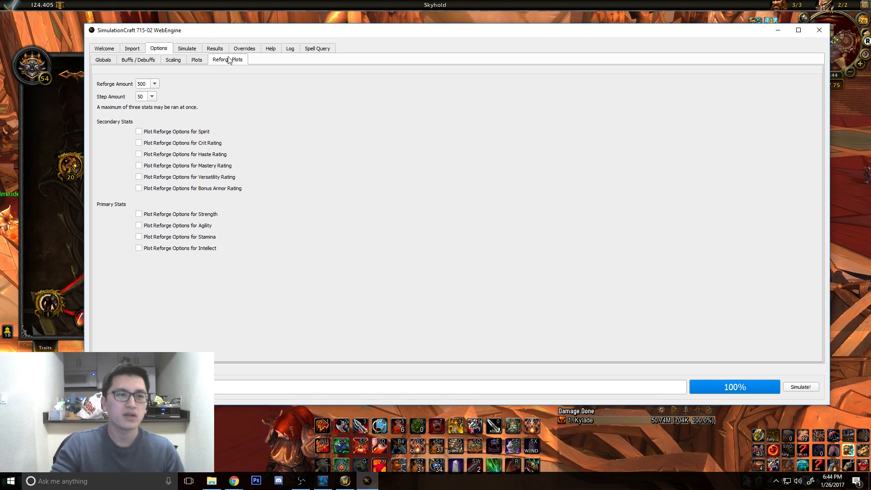
{"action": "left_click", "coordinate": [186, 48]}
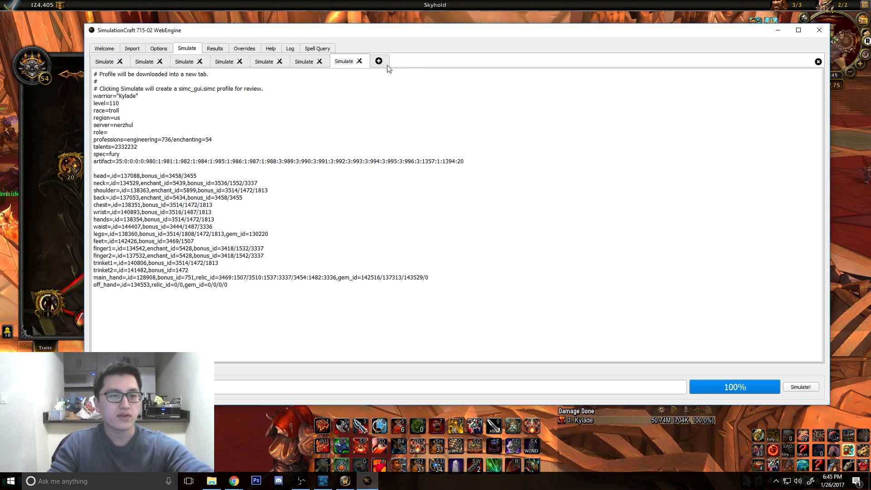
- Add a new Simulate tab with the Fury warrior profile and run the simulation
{"action": "left_click", "coordinate": [379, 61]}
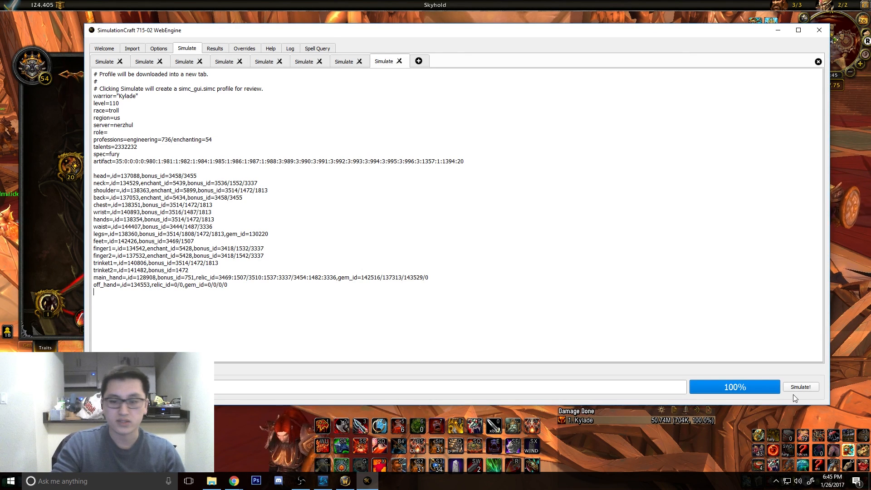
{"action": "left_click", "coordinate": [800, 386]}
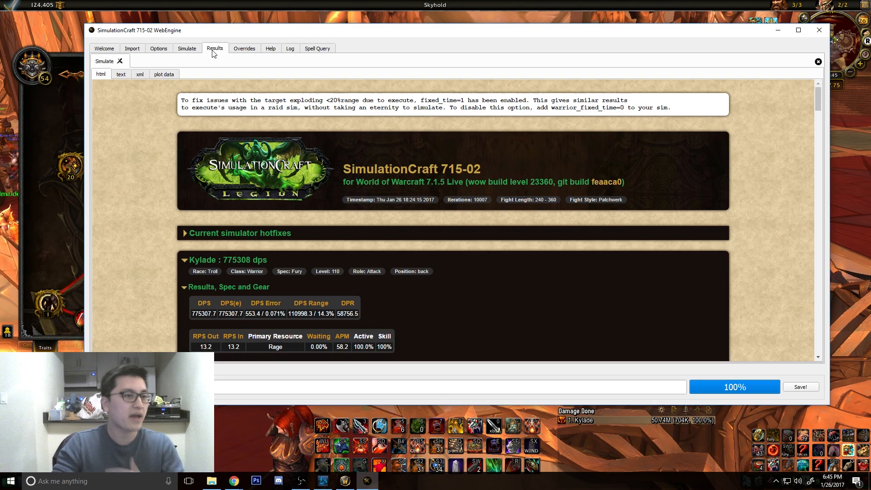
- Scroll the 775,308 DPS report down to Scale Factors and select the Pawn string
{"action": "scroll", "scroll_direction": "down", "scroll_amount": 3}
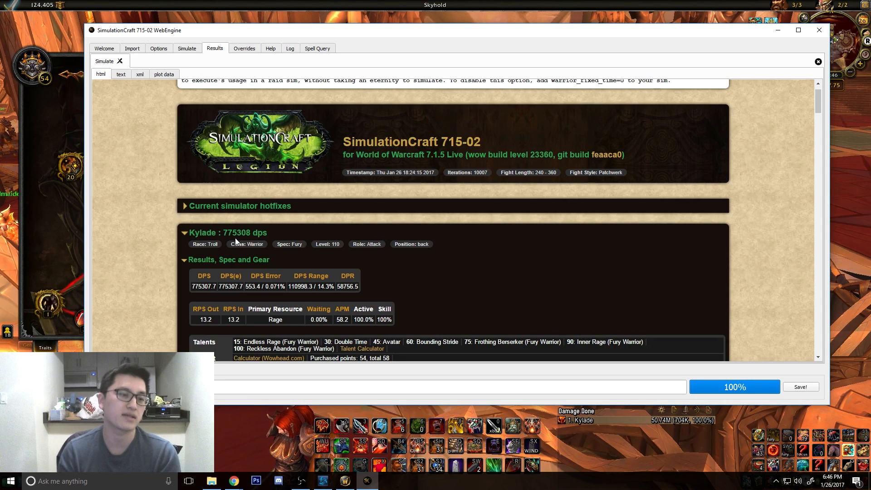
{"action": "scroll", "scroll_direction": "down", "scroll_amount": 3}
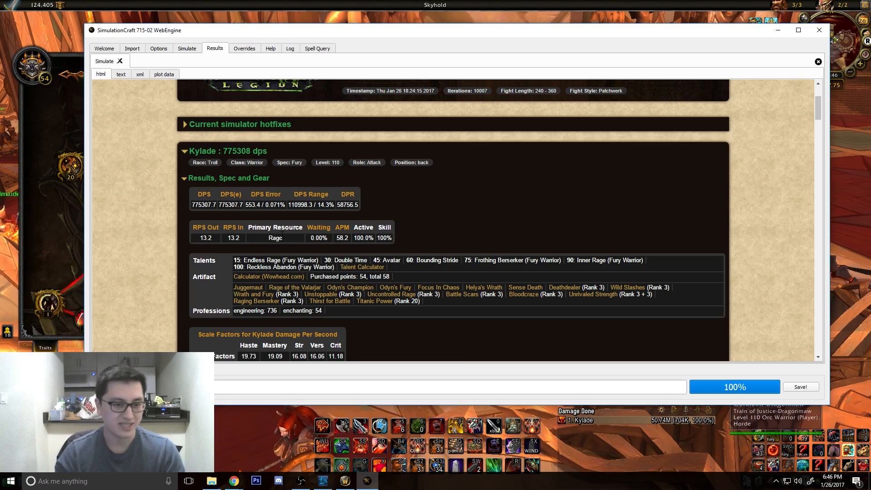
{"action": "scroll", "scroll_direction": "down", "scroll_amount": 3}
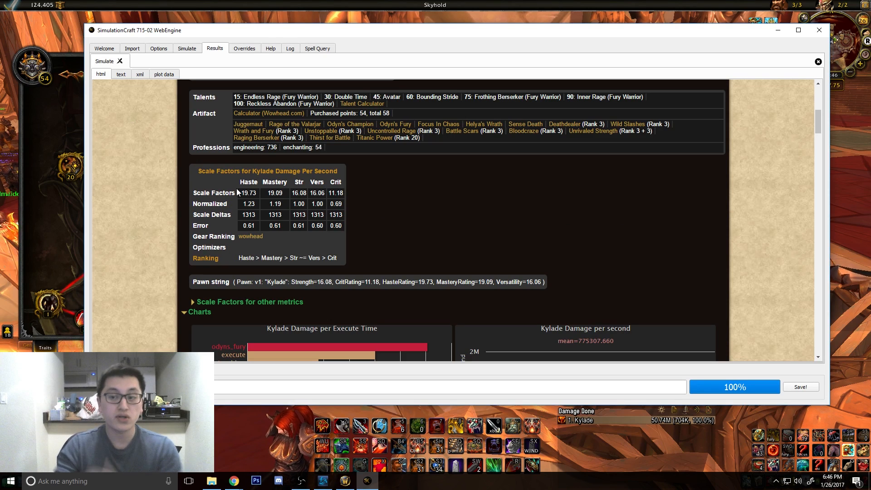
{"action": "mouse_move", "coordinate": [304, 184]}
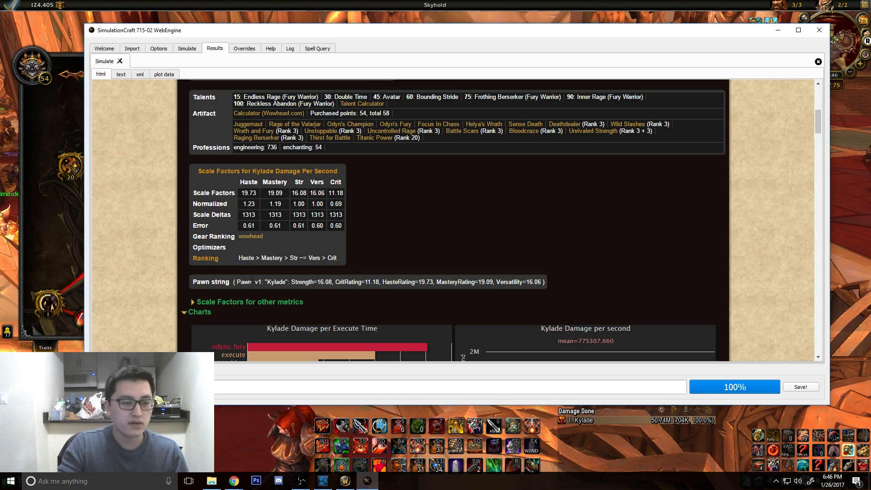
{"action": "left_click_drag", "start_coordinate": [286, 282], "coordinate": [379, 282]}
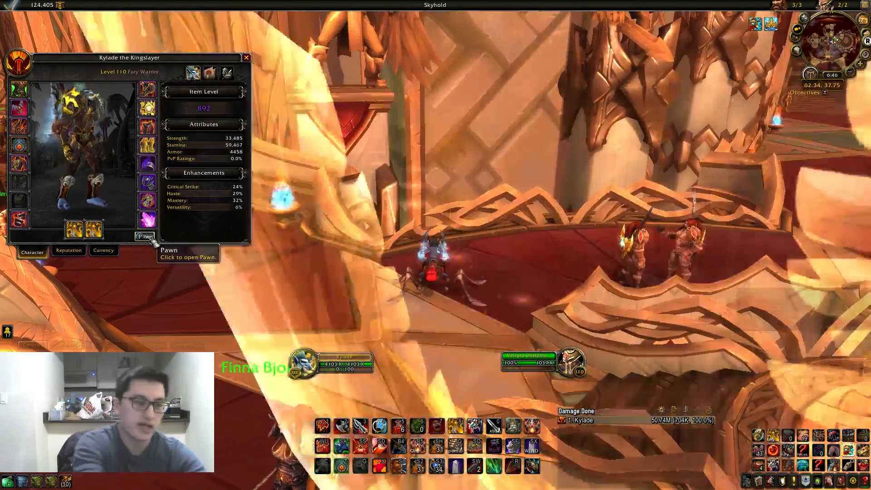
- Paste the copied Pawn string into Pawn and view the Kylade weights, including Haste 19.73
{"action": "left_click", "coordinate": [146, 237]}
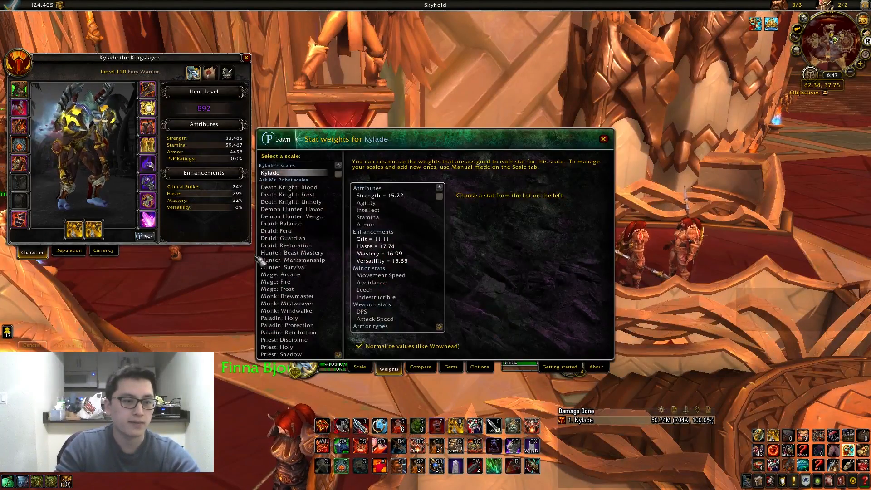
{"action": "left_click", "coordinate": [359, 368]}
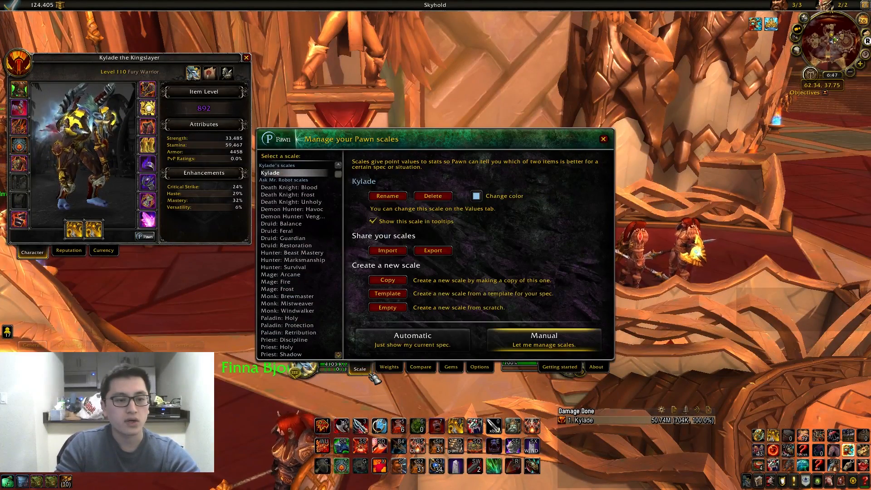
{"action": "mouse_move", "coordinate": [433, 250]}
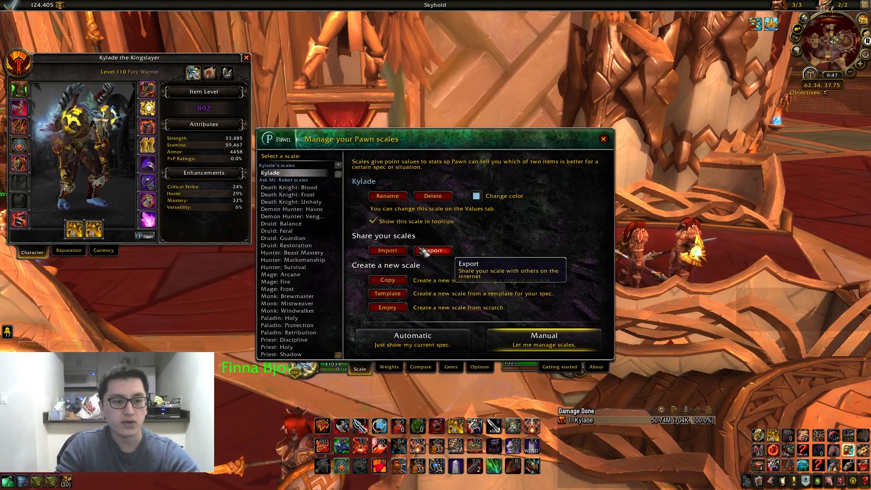
{"action": "left_click", "coordinate": [387, 250]}
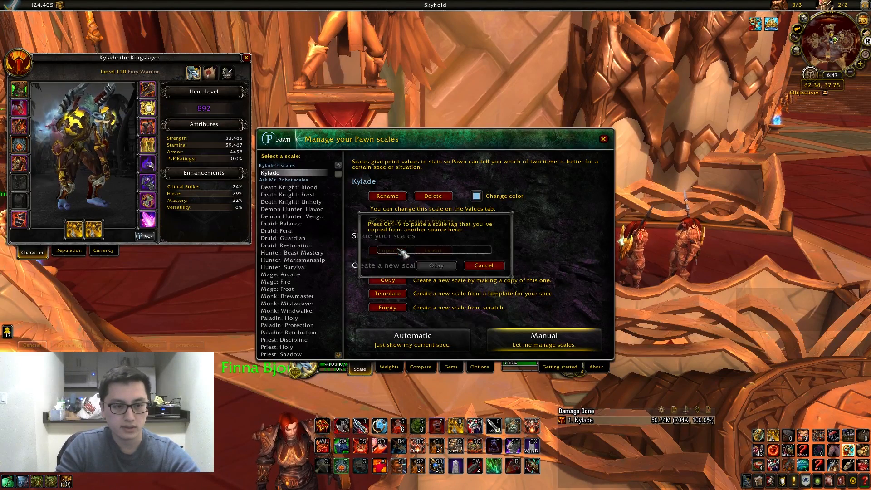
{"action": "key", "text": "ctrl+v"}
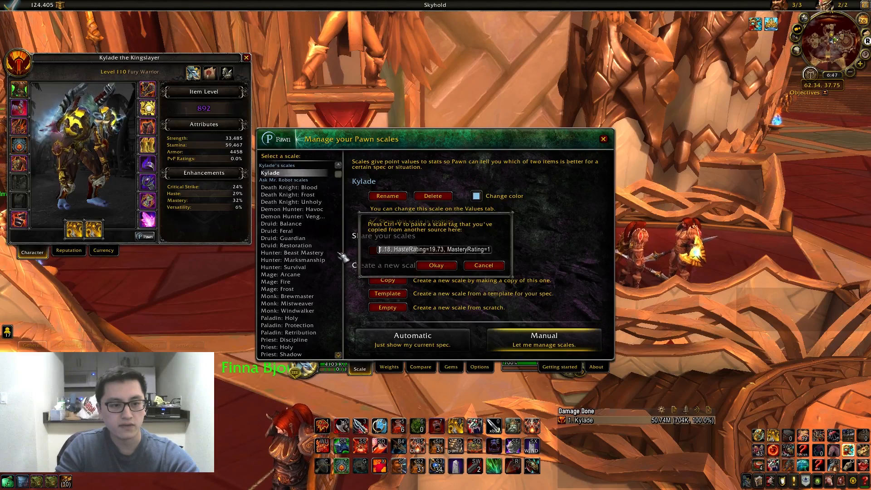
{"action": "left_click", "coordinate": [389, 367]}
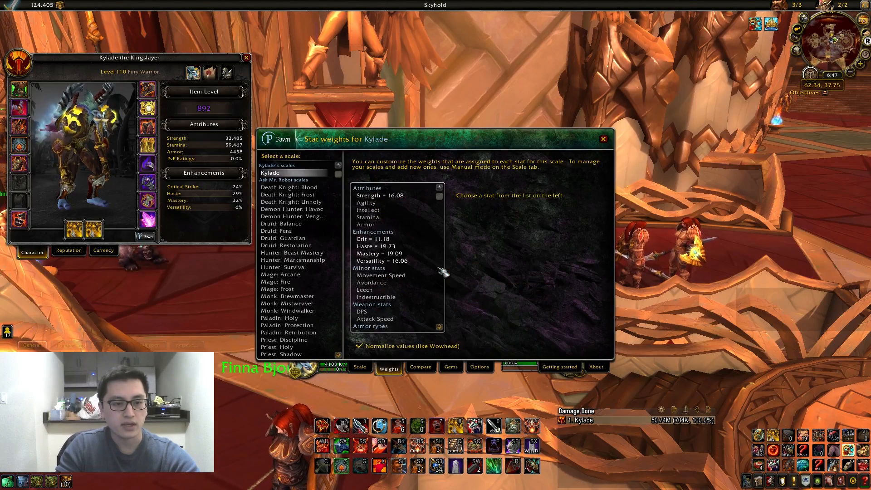
{"action": "mouse_move", "coordinate": [483, 214]}
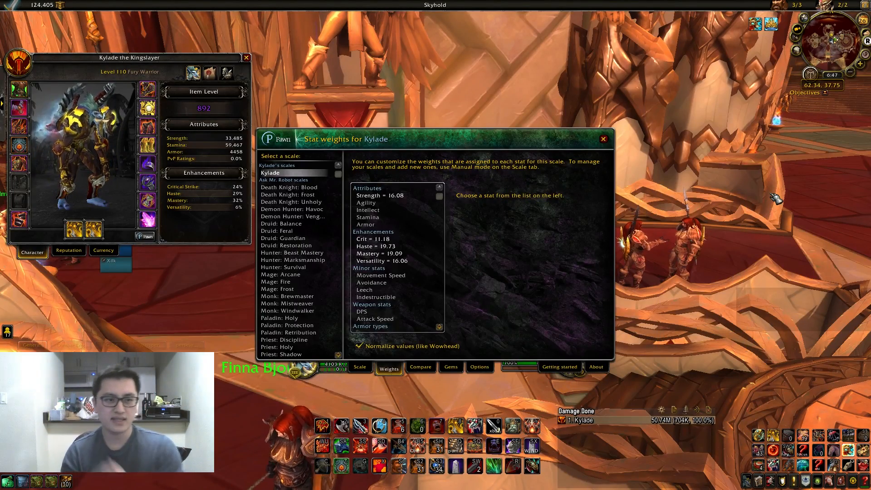
{"action": "mouse_move", "coordinate": [289, 188]}
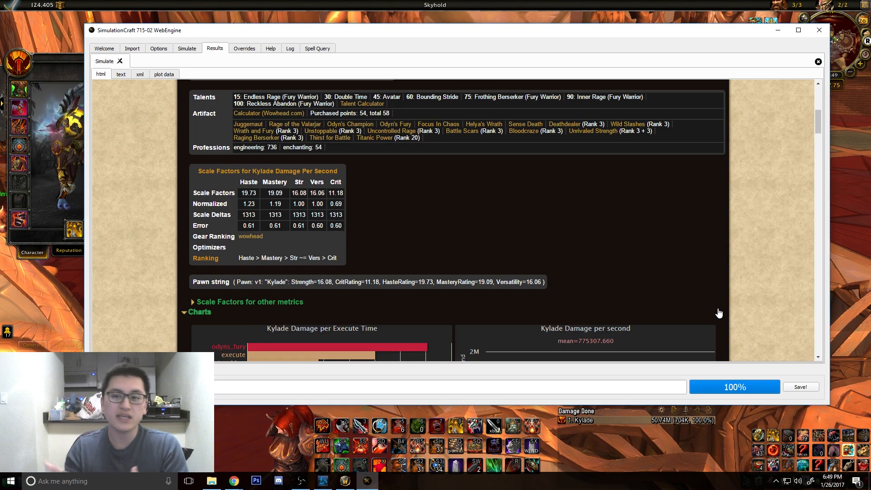
{"action": "mouse_move", "coordinate": [128, 332]}
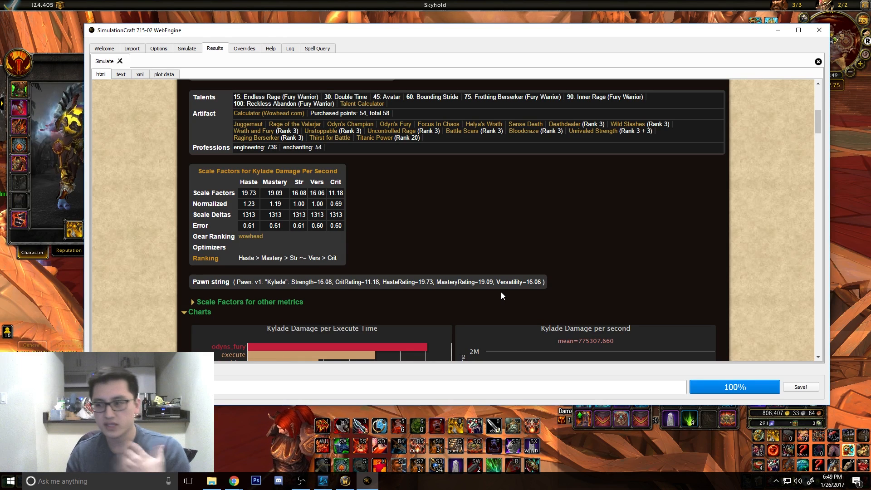
{"action": "scroll", "scroll_direction": "down", "scroll_amount": 3}
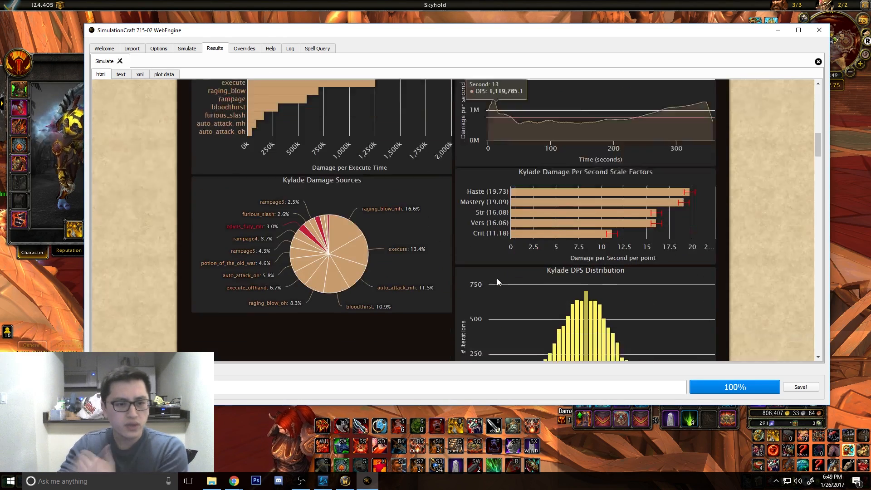
{"action": "scroll", "scroll_direction": "down", "scroll_amount": 3}
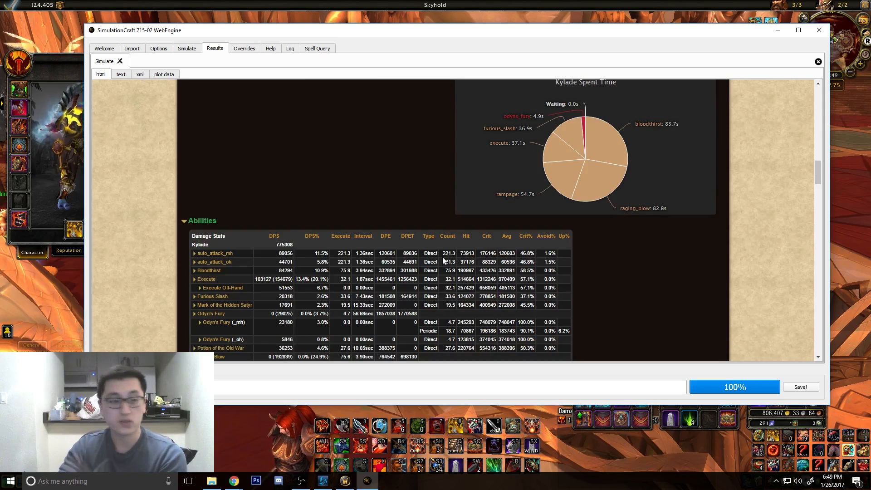
{"action": "scroll", "scroll_direction": "down", "scroll_amount": 3}
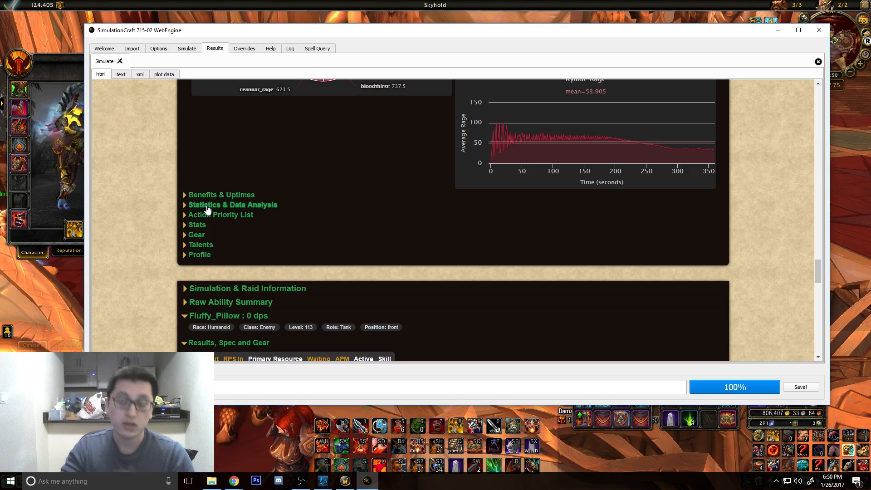
- Expand the report's Action Priority List and scroll down to the Sample Sequence Table
{"action": "left_click", "coordinate": [220, 214]}
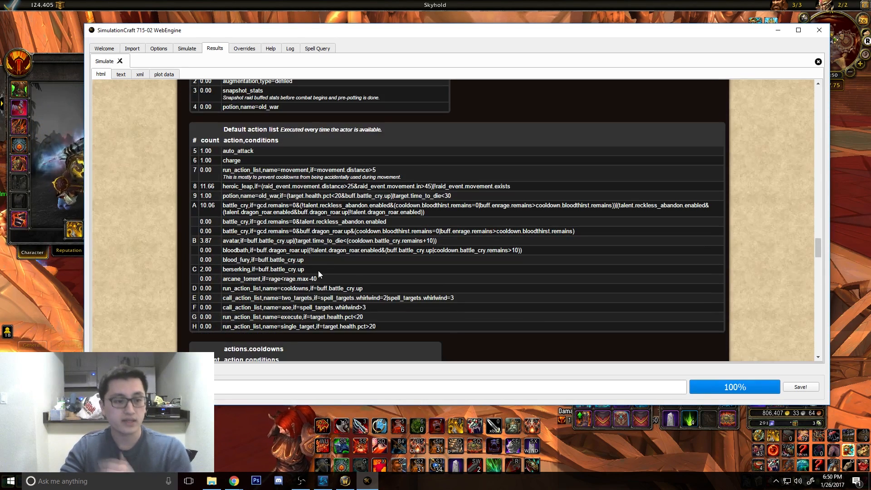
{"action": "scroll", "scroll_direction": "down", "scroll_amount": 3}
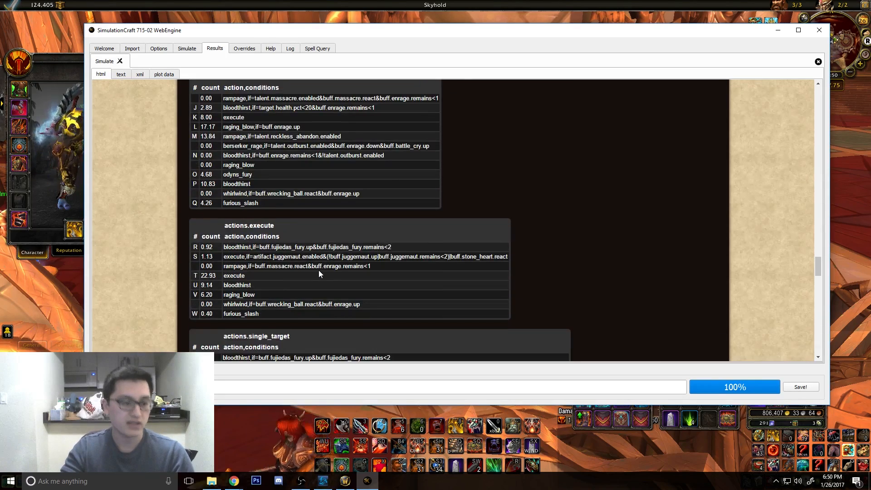
{"action": "scroll", "scroll_direction": "down", "scroll_amount": 3}
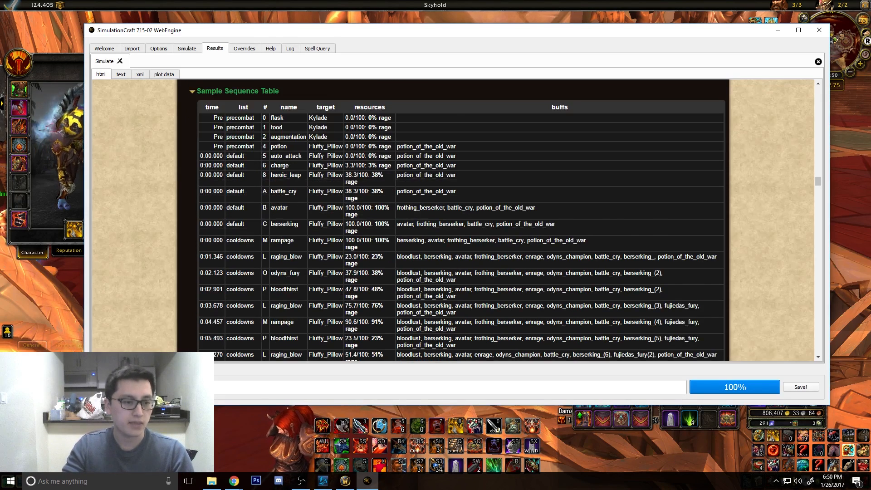
{"action": "scroll", "scroll_direction": "down", "scroll_amount": 3}
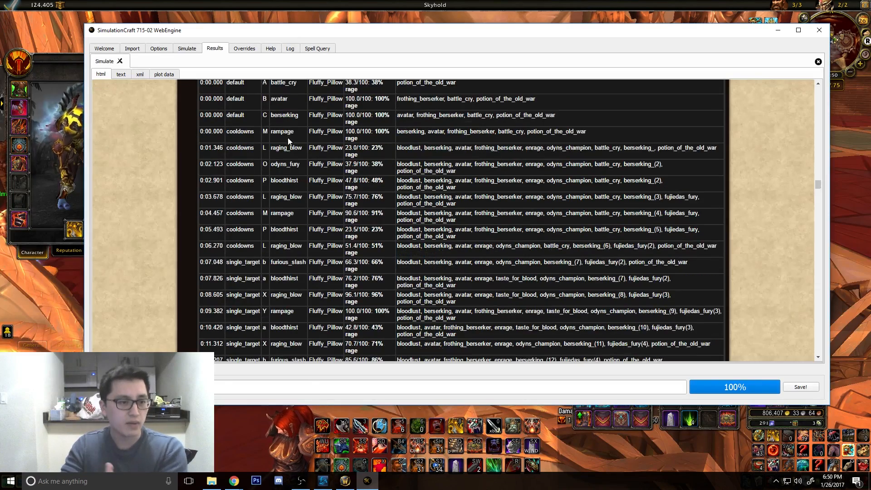
{"action": "scroll", "scroll_direction": "down", "scroll_amount": 3}
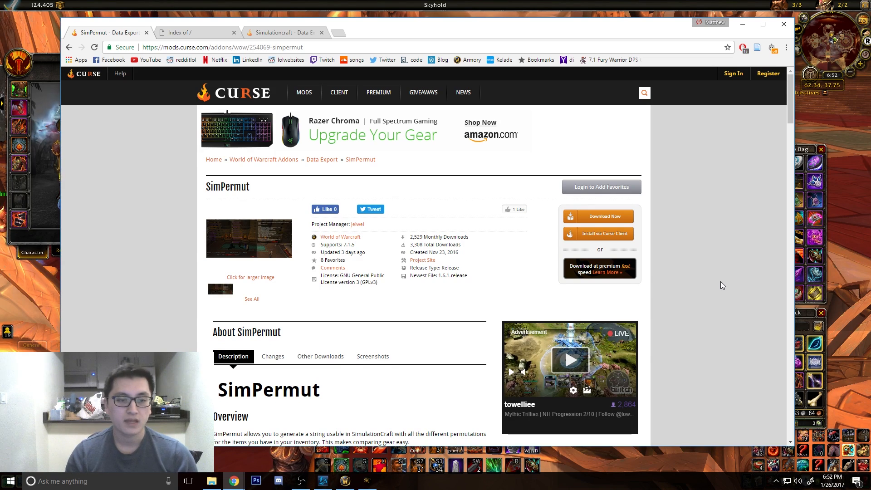
{"action": "mouse_move", "coordinate": [200, 239]}
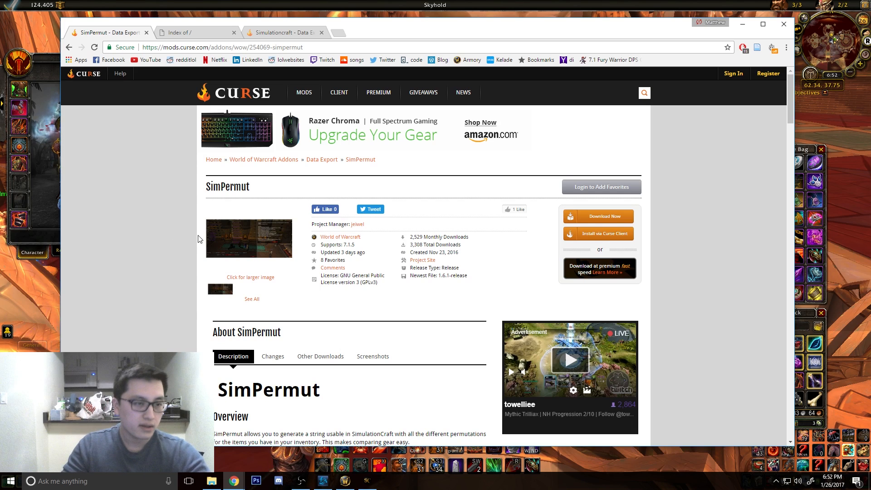
- Scroll through the SimPermut addon's project details and overview on Curse
{"action": "scroll", "scroll_direction": "down", "scroll_amount": 3}
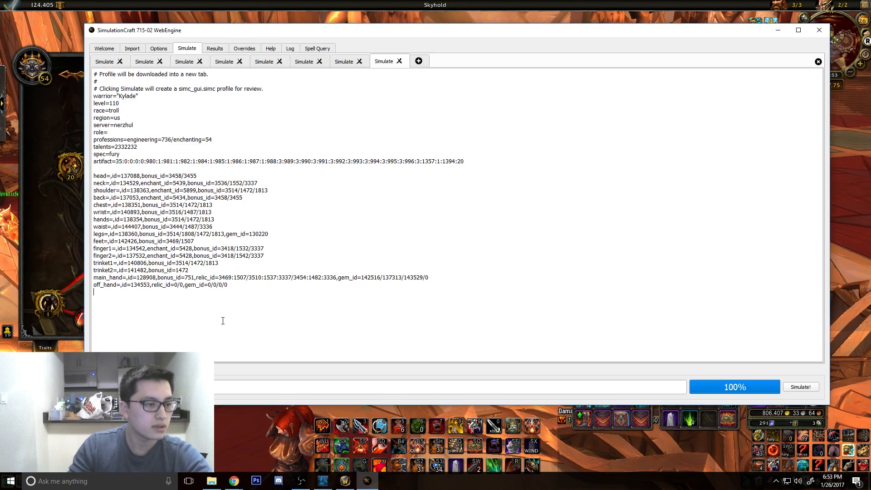
- Add a 'kelade pants' copy with legs=,id=134506,bonus_id=3510/1537/3337 to the profile
{"action": "type", "text": "copy="}
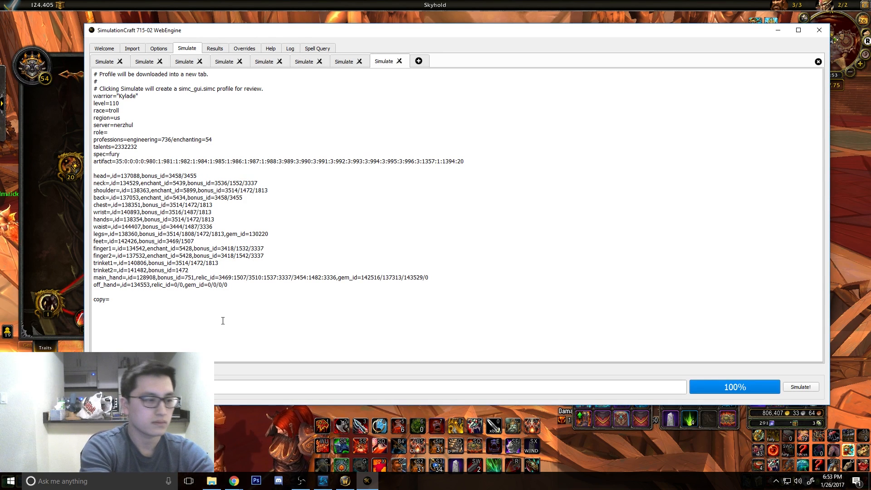
{"action": "type", "text": "kelade pants\""}
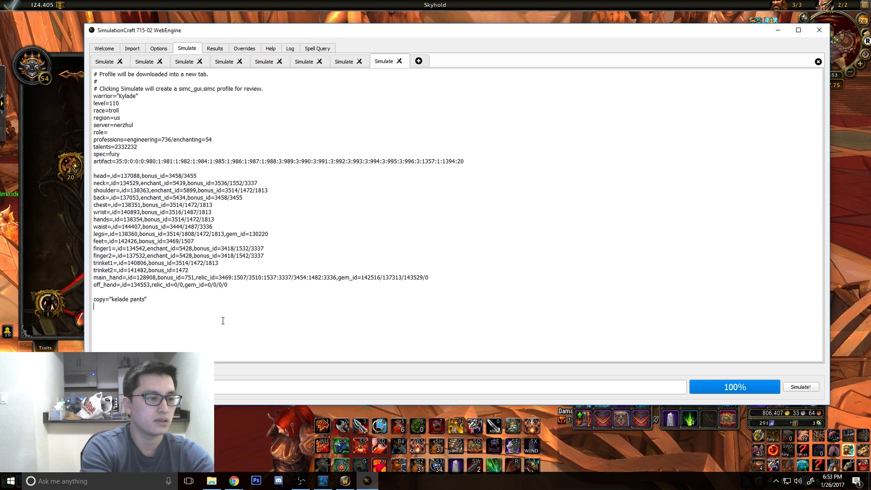
{"action": "type", "text": "legs=,id=134506,bonus_id=3510/1537/3337"}
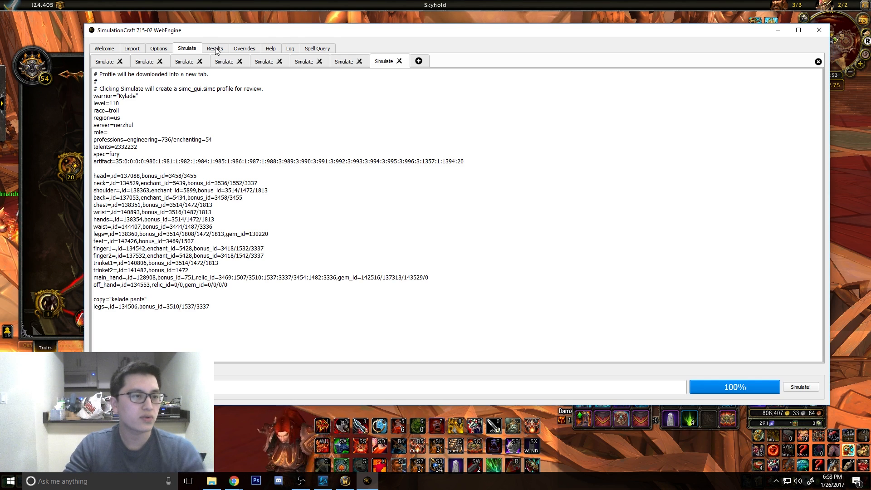
- Simulate both profiles and view results: Kylade 776,027 DPS vs kelade pants 747,790
{"action": "left_click", "coordinate": [158, 49]}
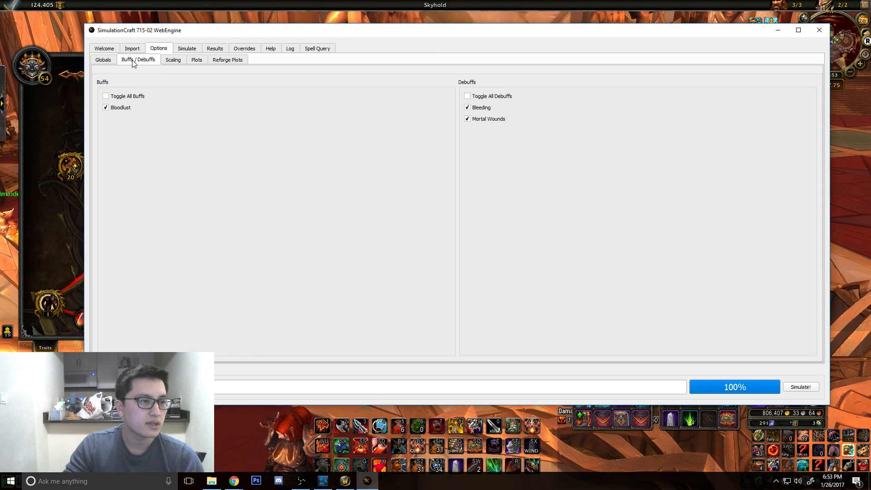
{"action": "left_click", "coordinate": [186, 48]}
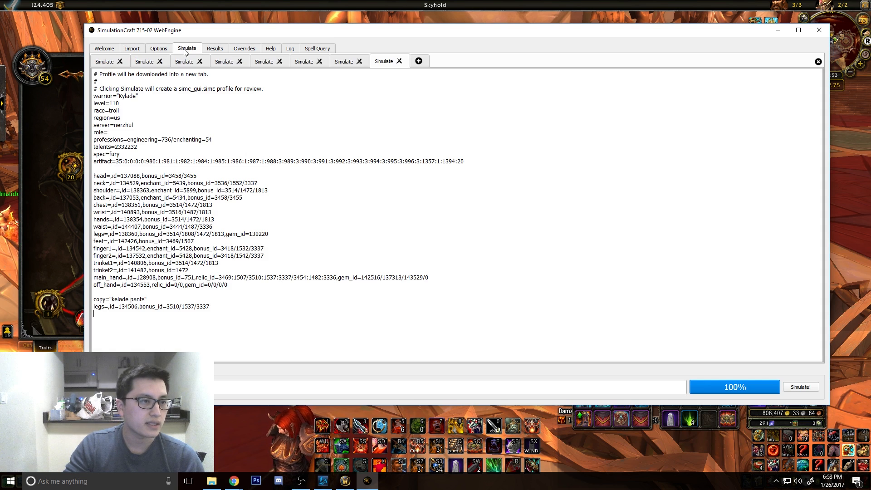
{"action": "left_click", "coordinate": [800, 386]}
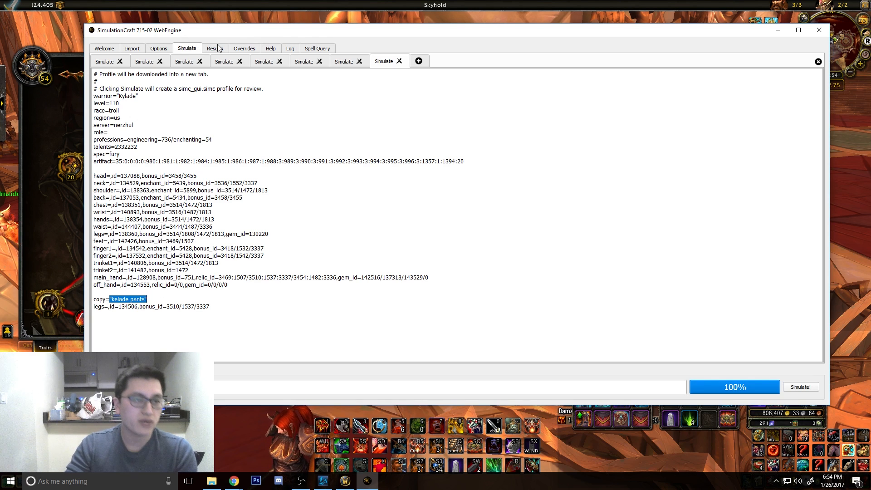
{"action": "left_click", "coordinate": [214, 48]}
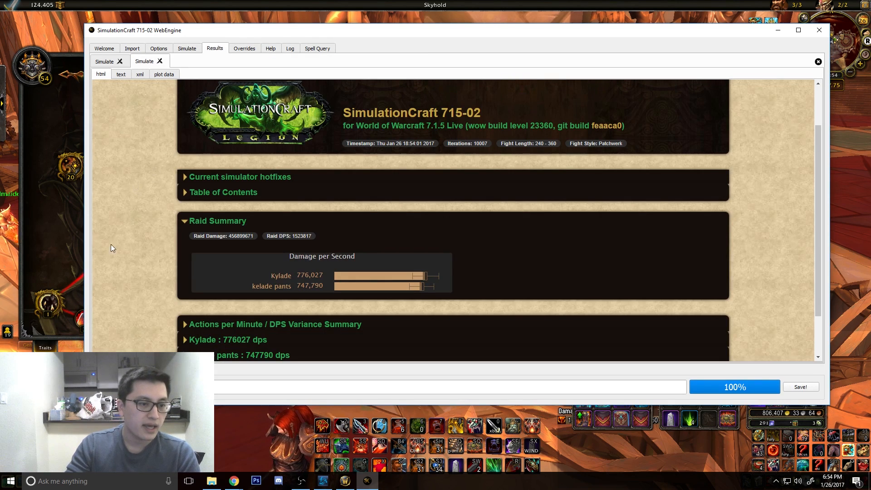